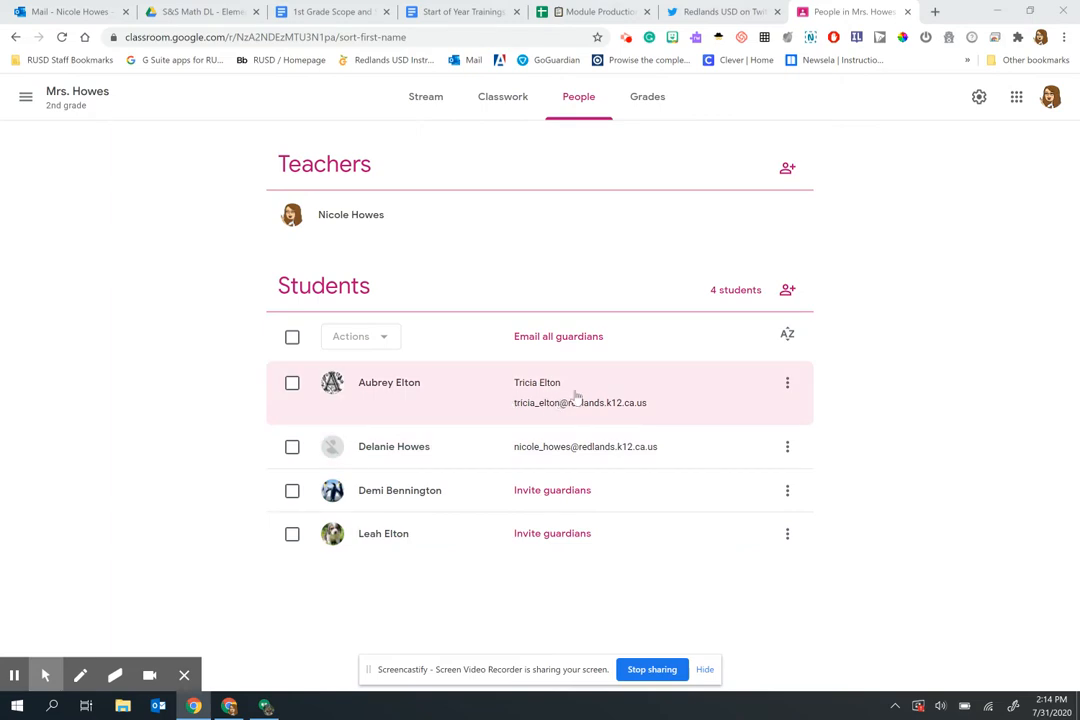
mouse_move(636, 404)
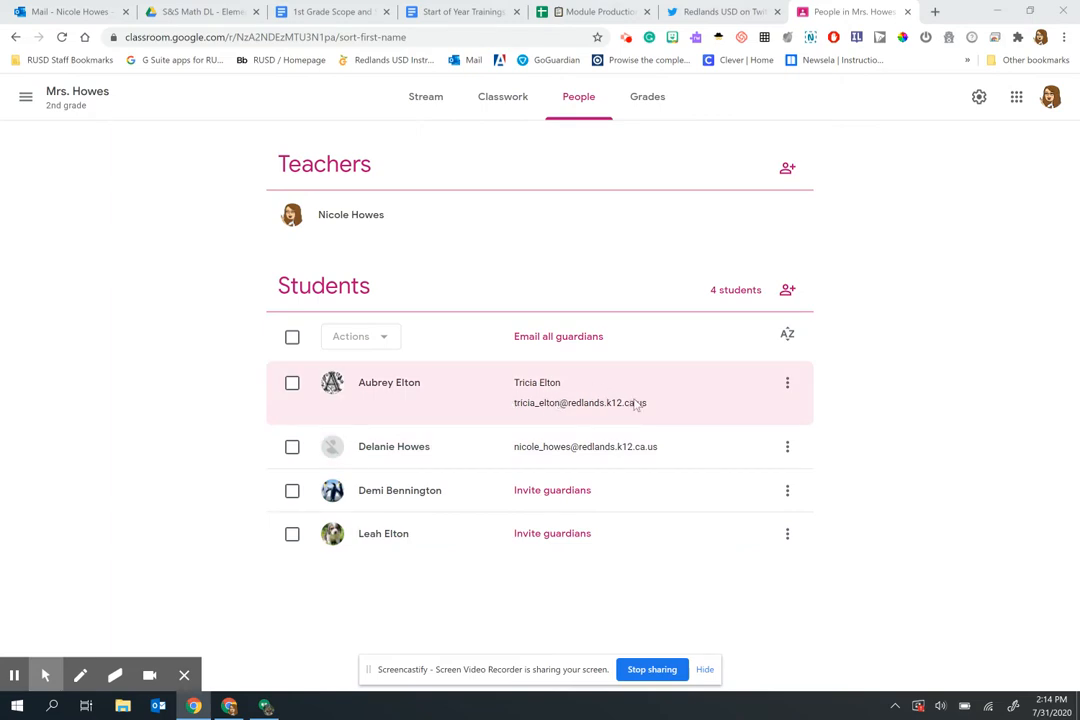
mouse_move(673, 409)
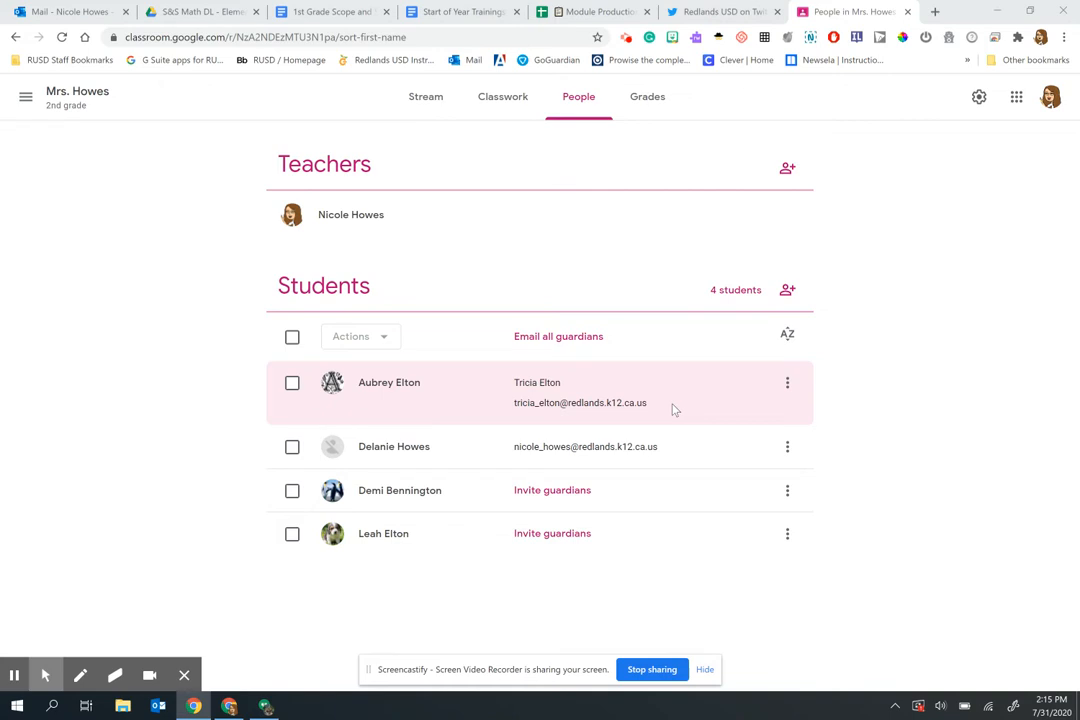
mouse_move(552, 490)
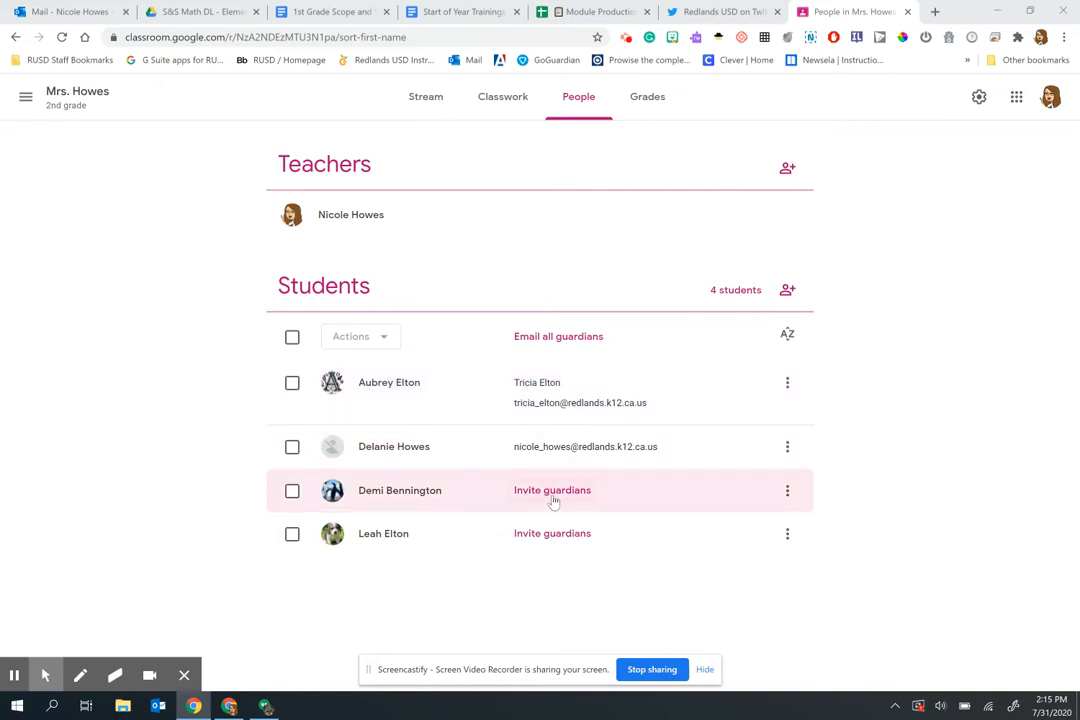
mouse_move(545, 500)
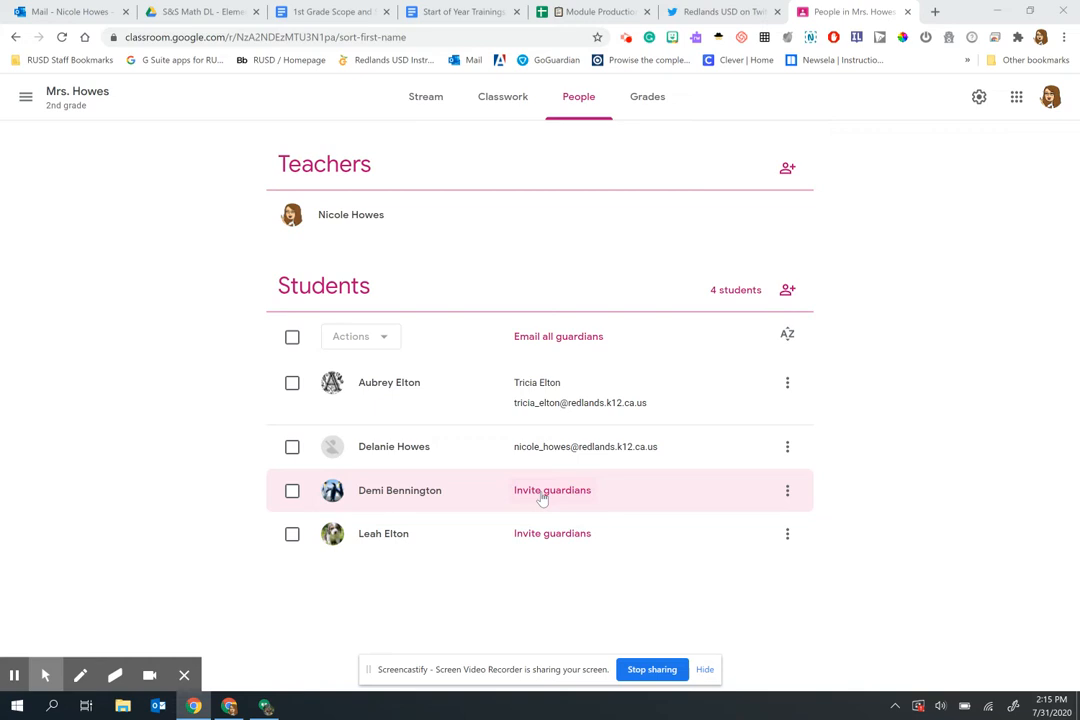
left_click(552, 490)
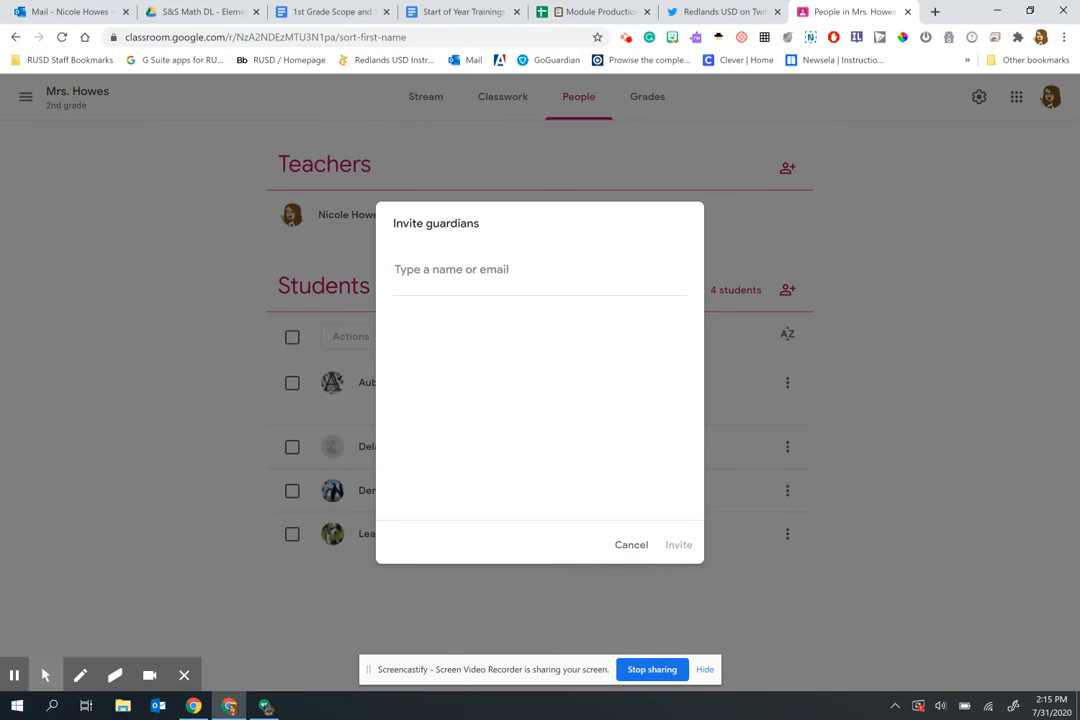
left_click(451, 269)
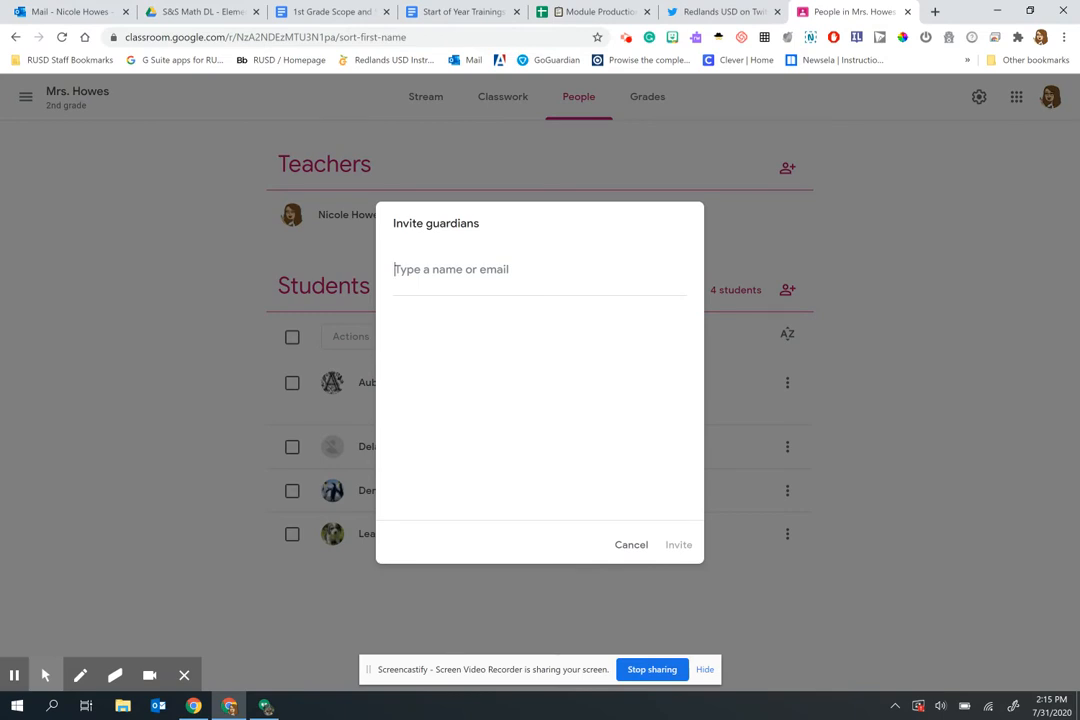
mouse_move(660, 555)
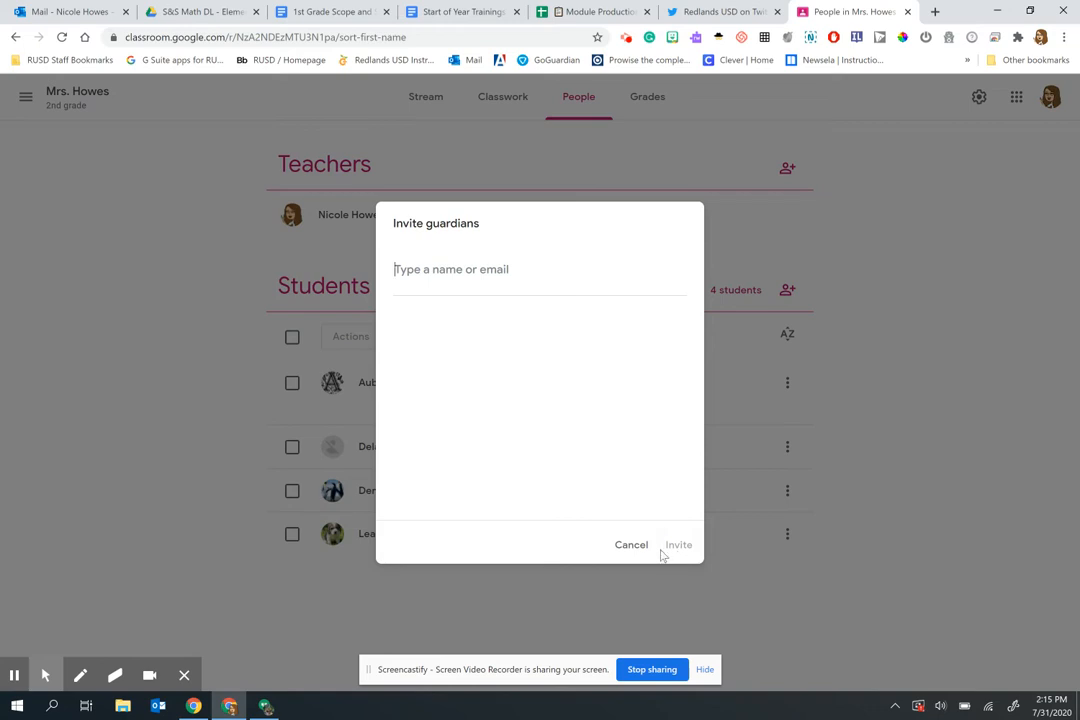
left_click(631, 544)
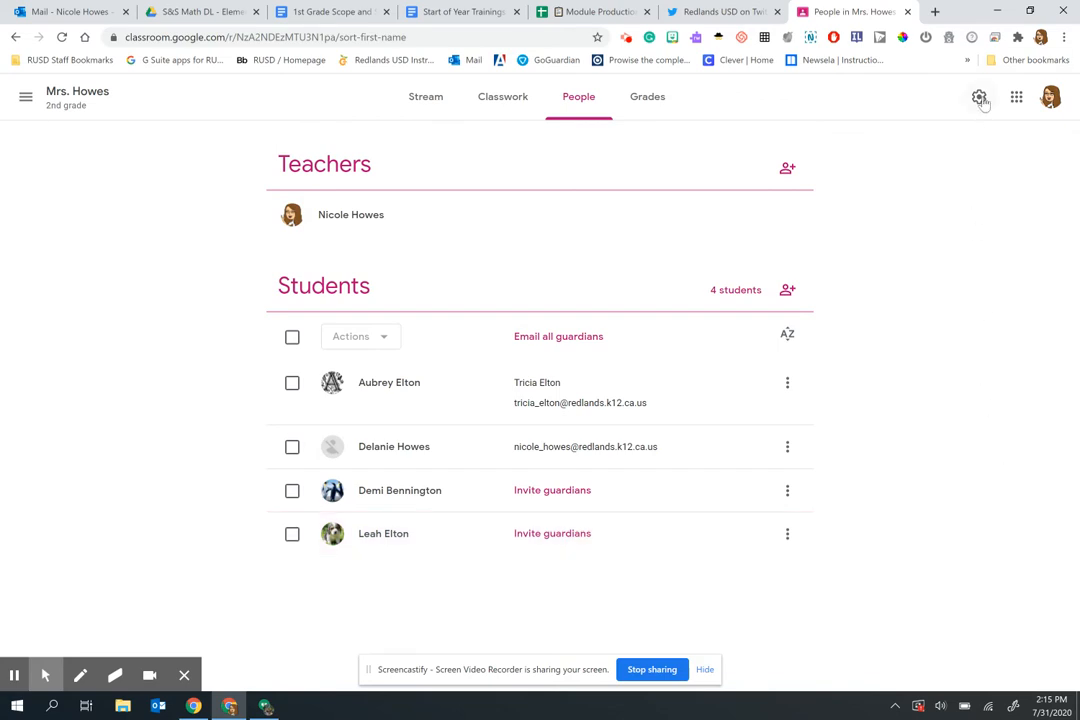
Step: In class settings, switch on Guardian summaries and add this class to guardian email summaries
left_click(979, 96)
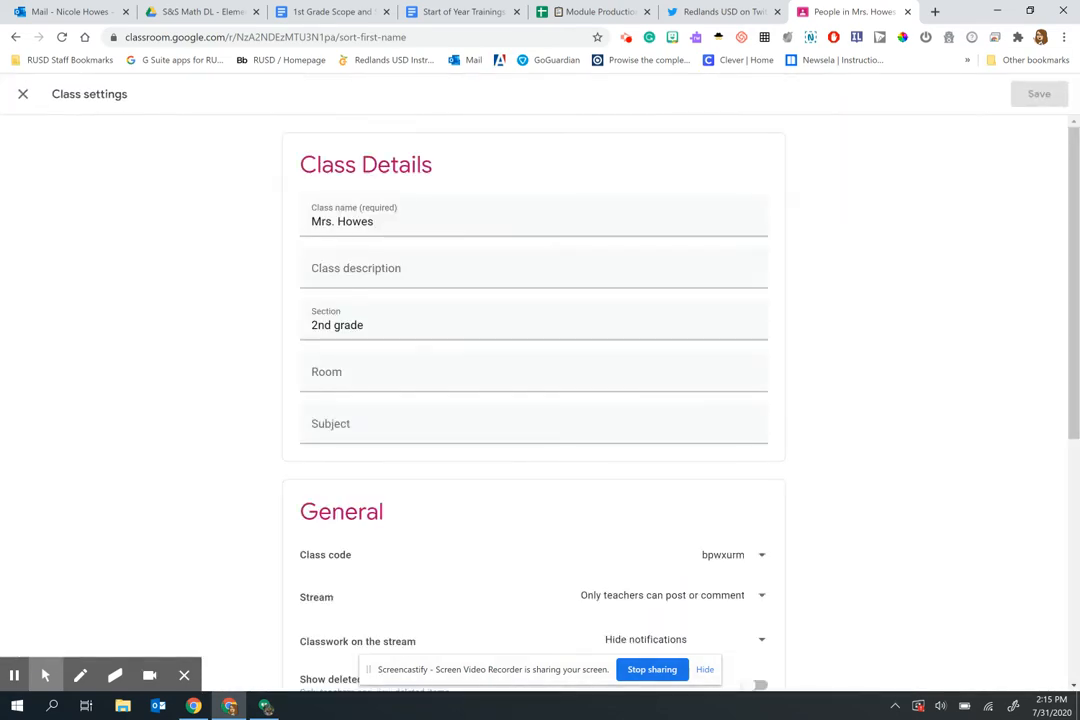
scroll("down", 3)
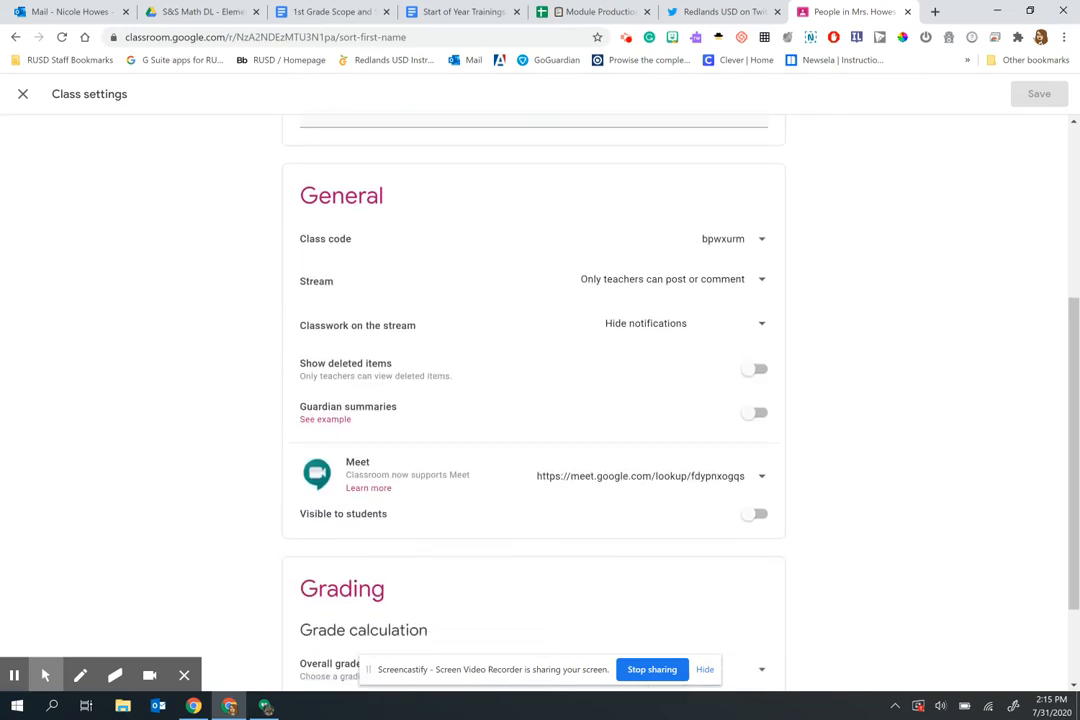
scroll("down", 3)
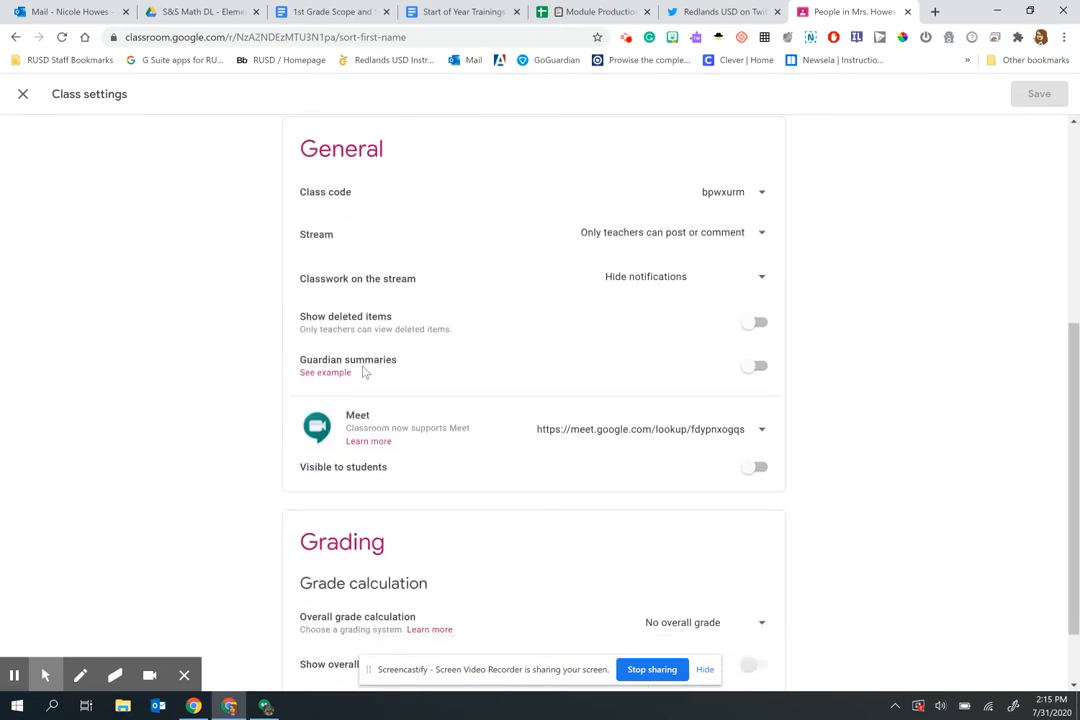
mouse_move(720, 378)
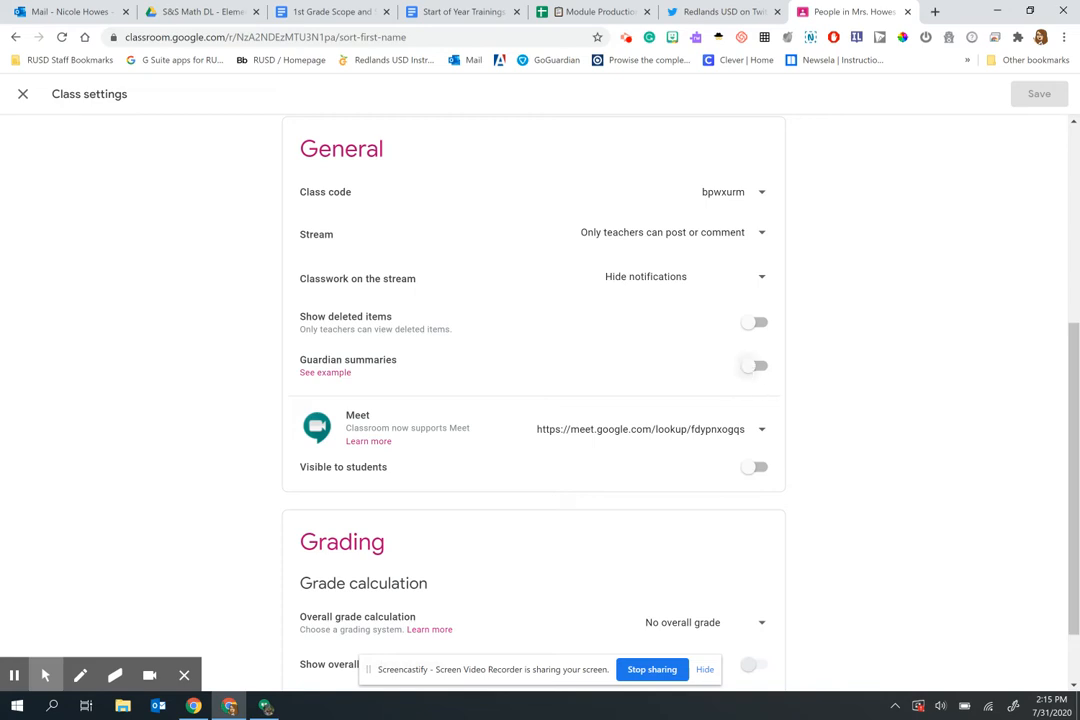
left_click(754, 366)
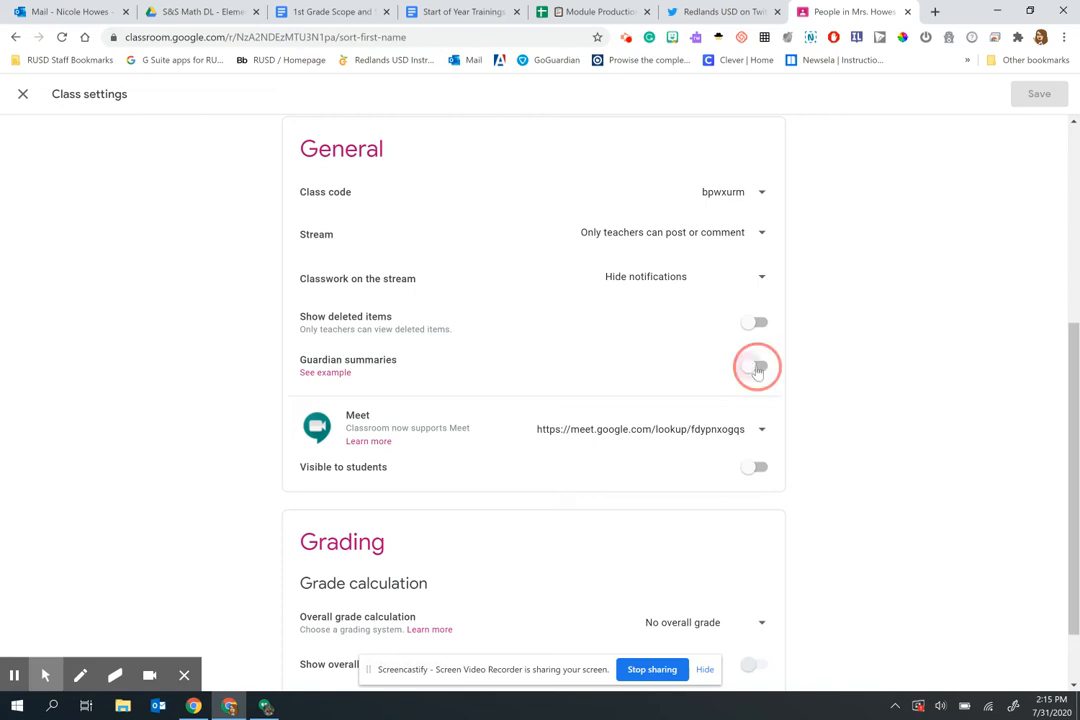
left_click(755, 366)
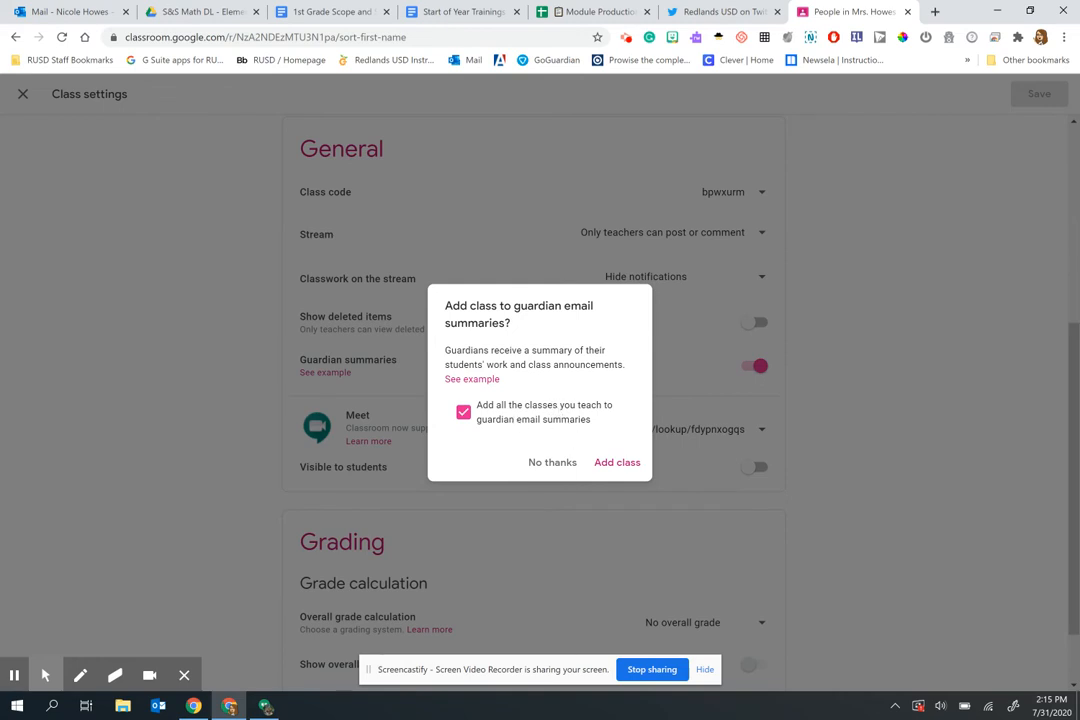
left_click(617, 462)
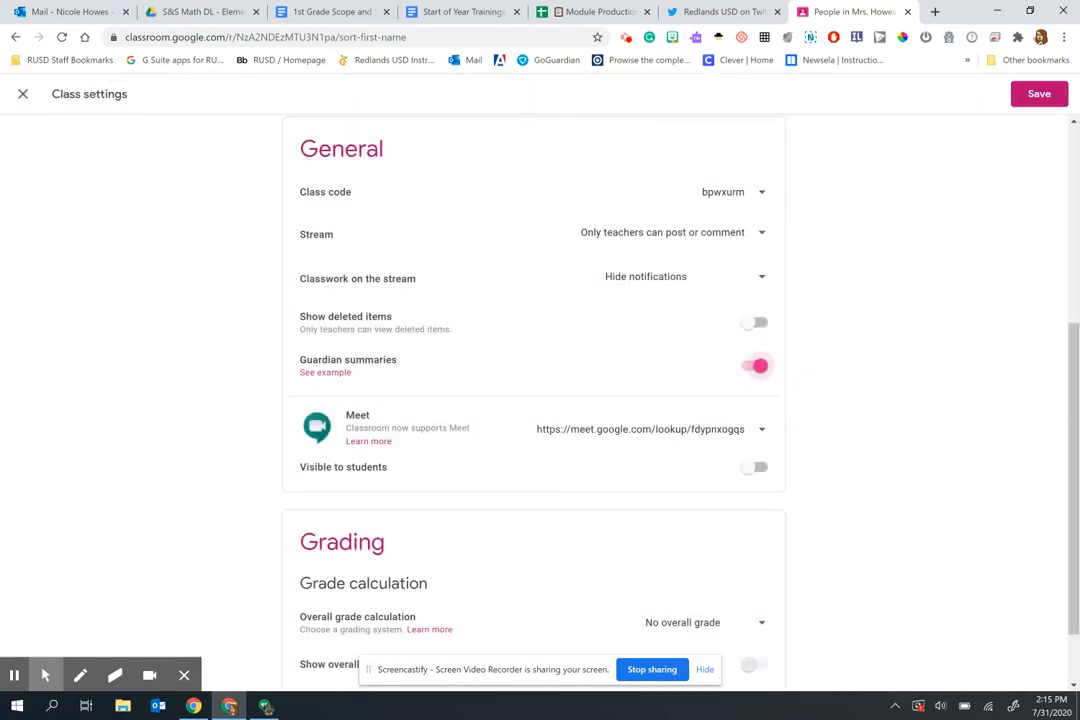
mouse_move(499, 399)
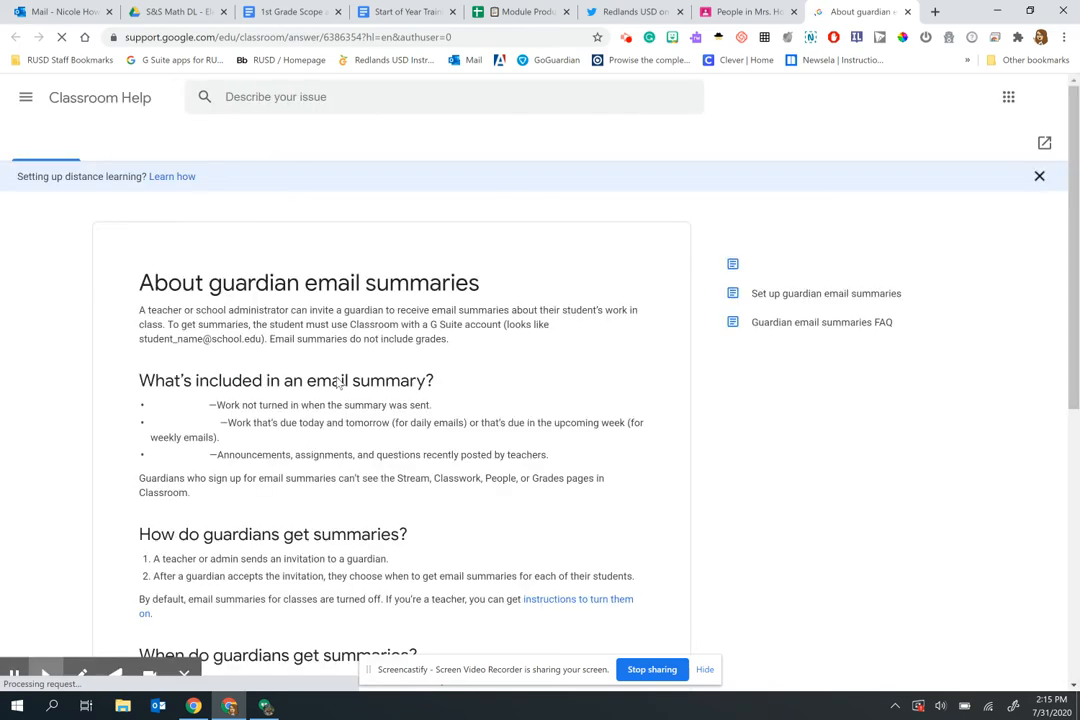
Step: Scroll the About guardian email summaries article down to 'See what an email looks like'
scroll("down", 3)
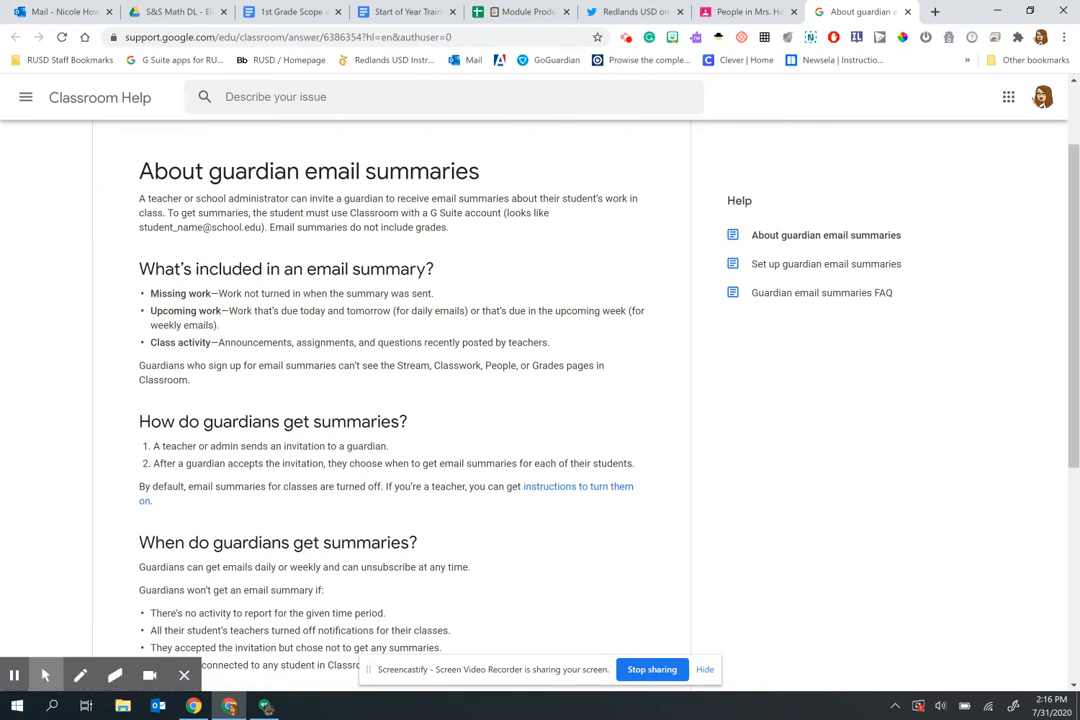
mouse_move(176, 358)
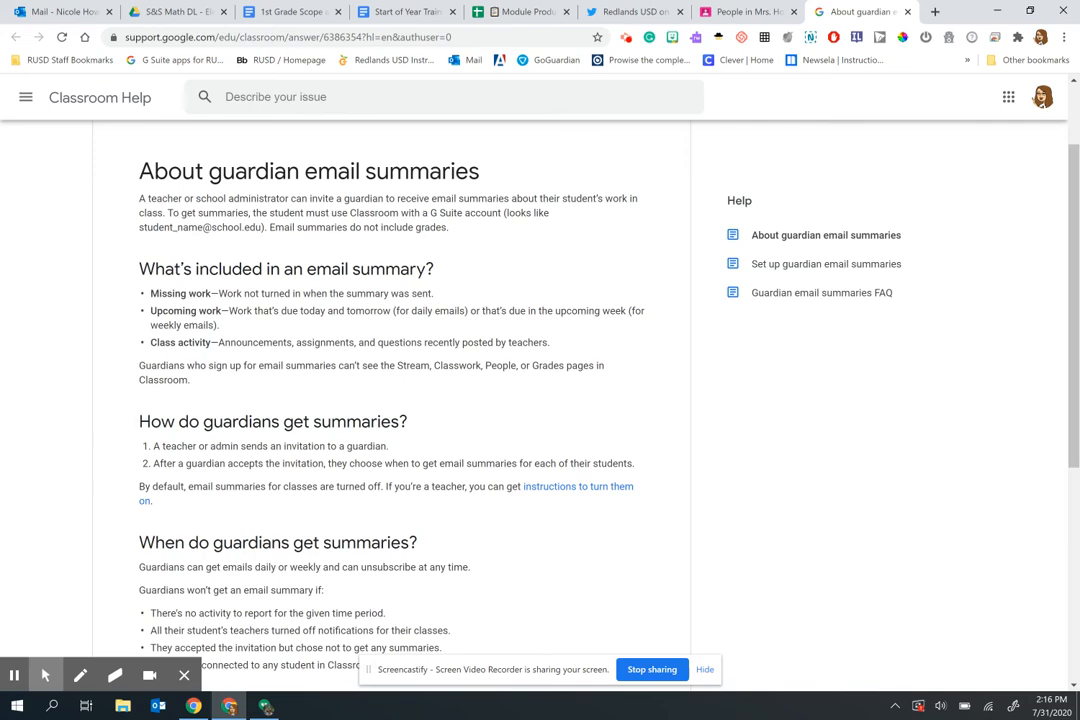
scroll("down", 3)
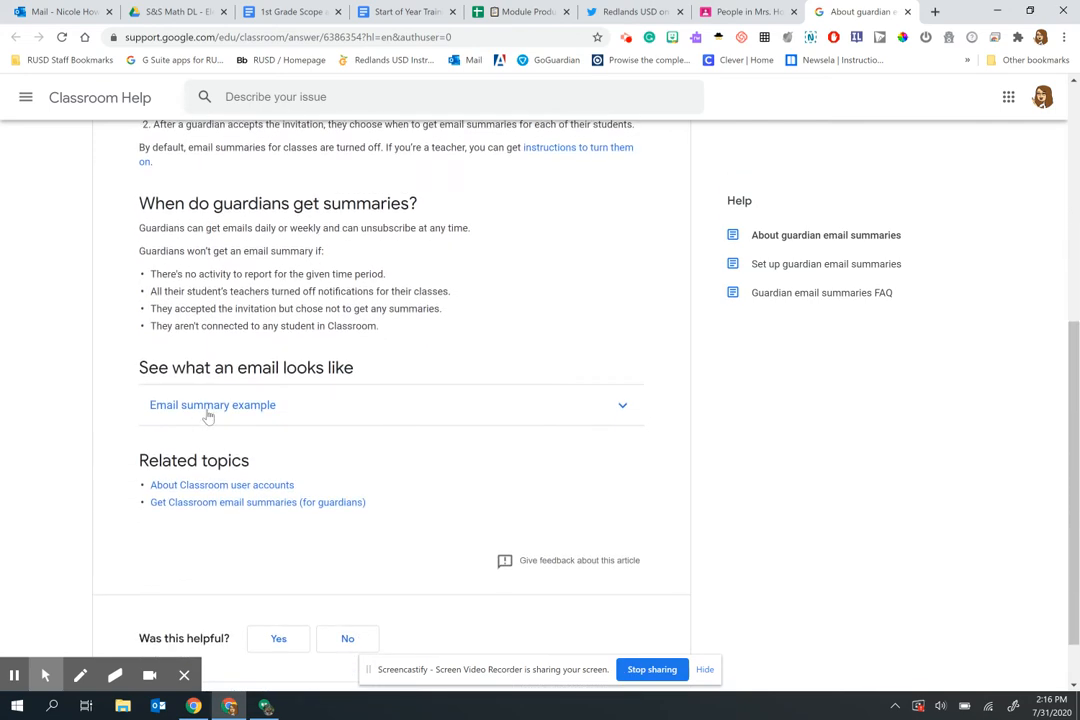
Step: Expand the Email summary example and read through the weekly summary email
left_click(212, 404)
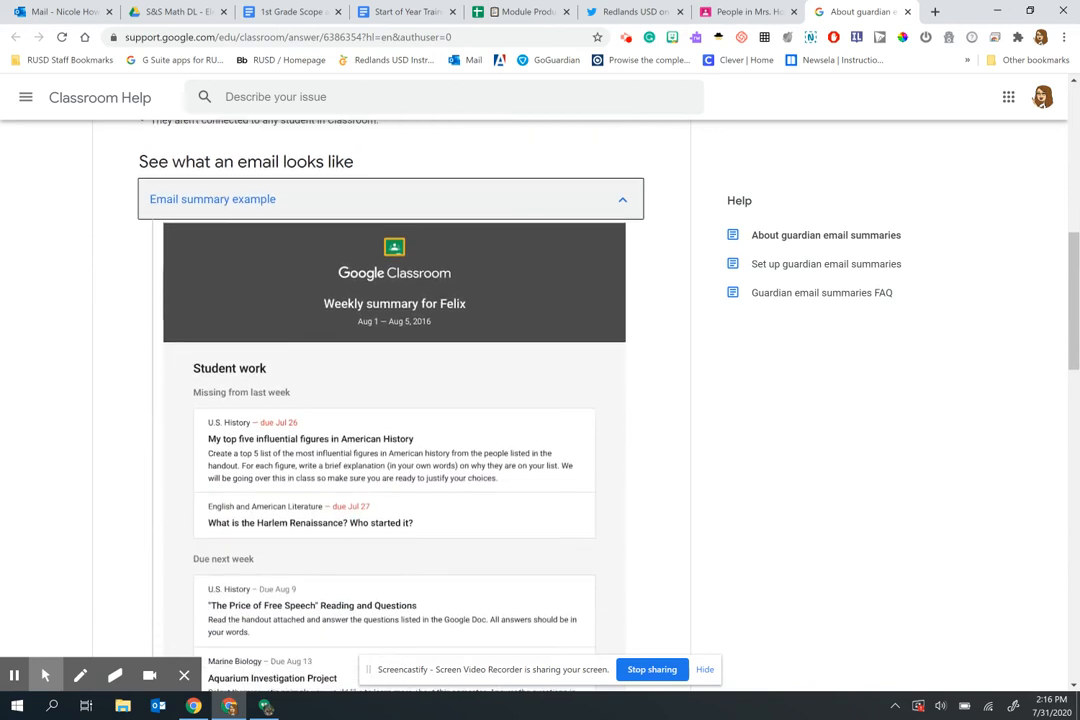
scroll("down", 3)
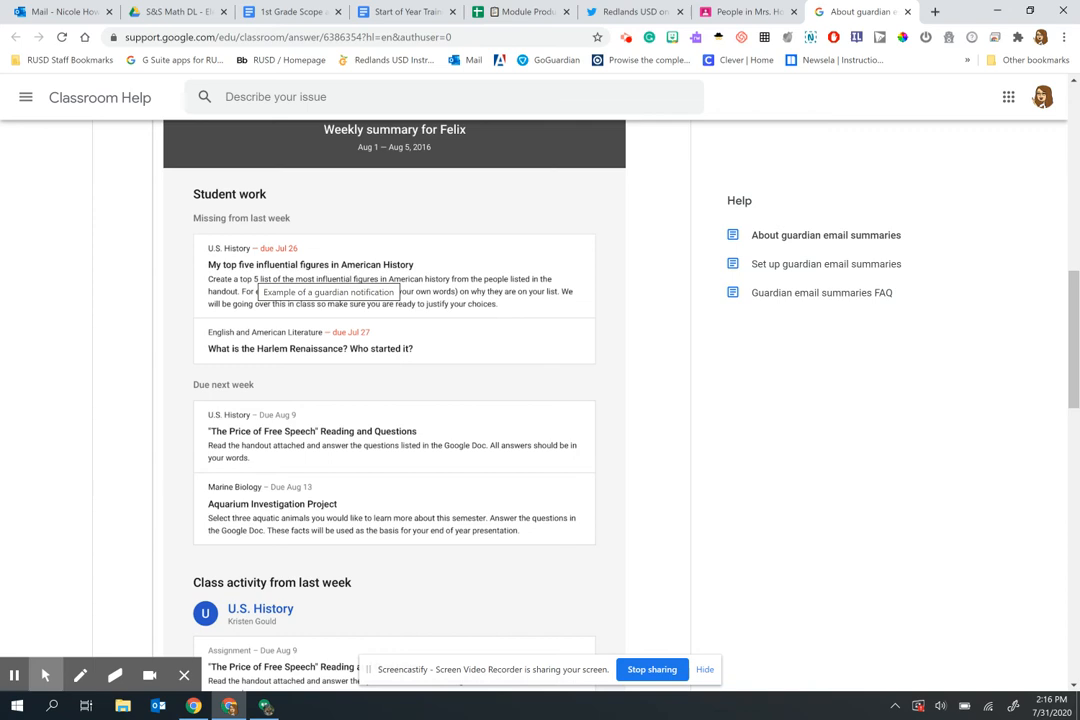
mouse_move(320, 400)
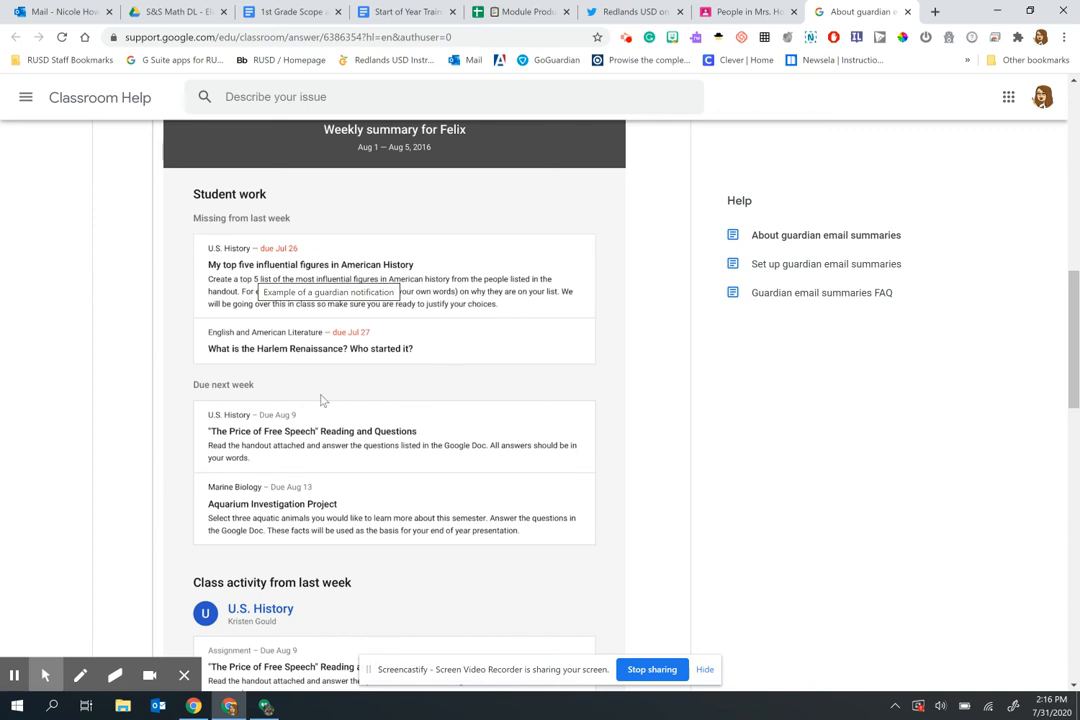
scroll("down", 3)
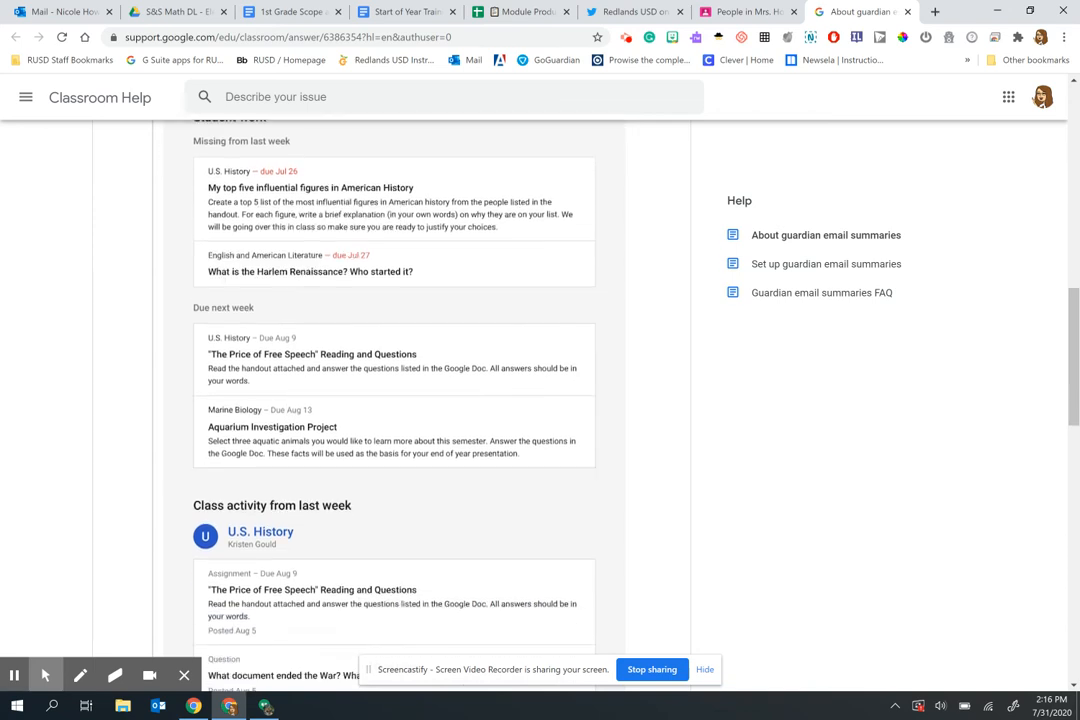
scroll("down", 3)
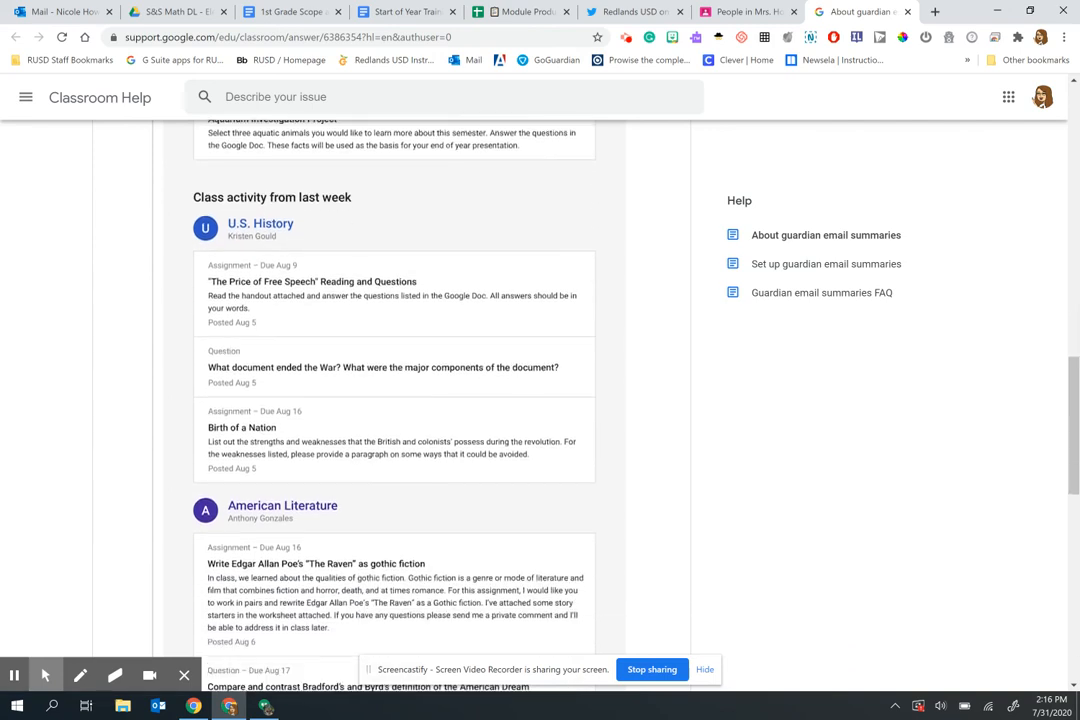
scroll("down", 3)
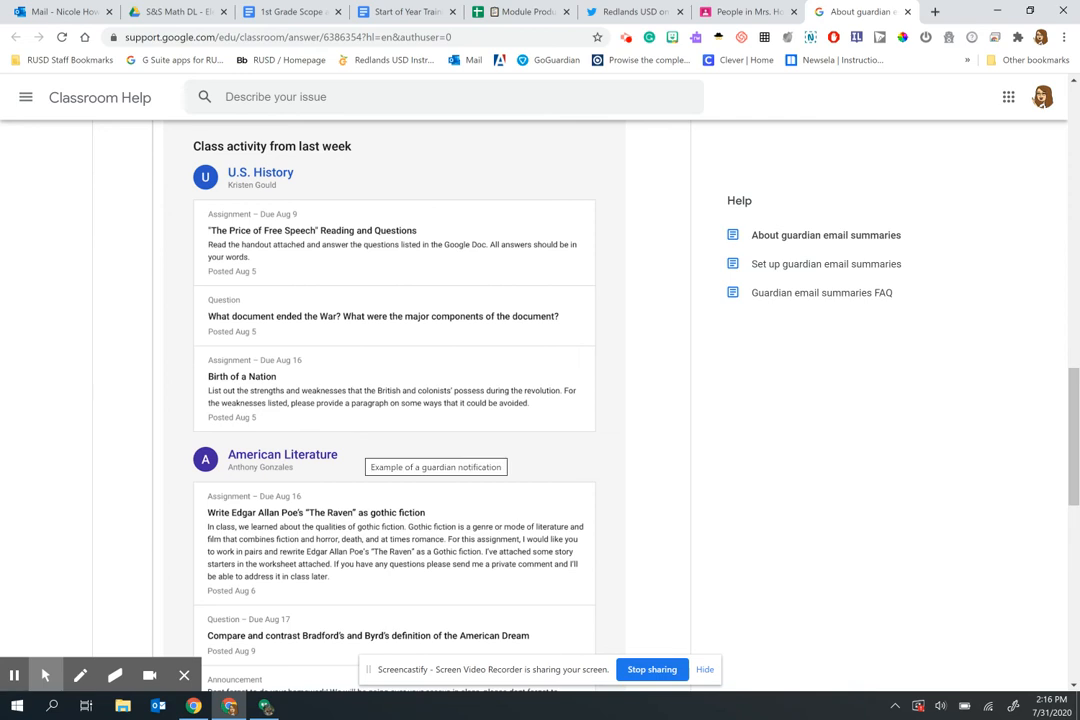
scroll("down", 3)
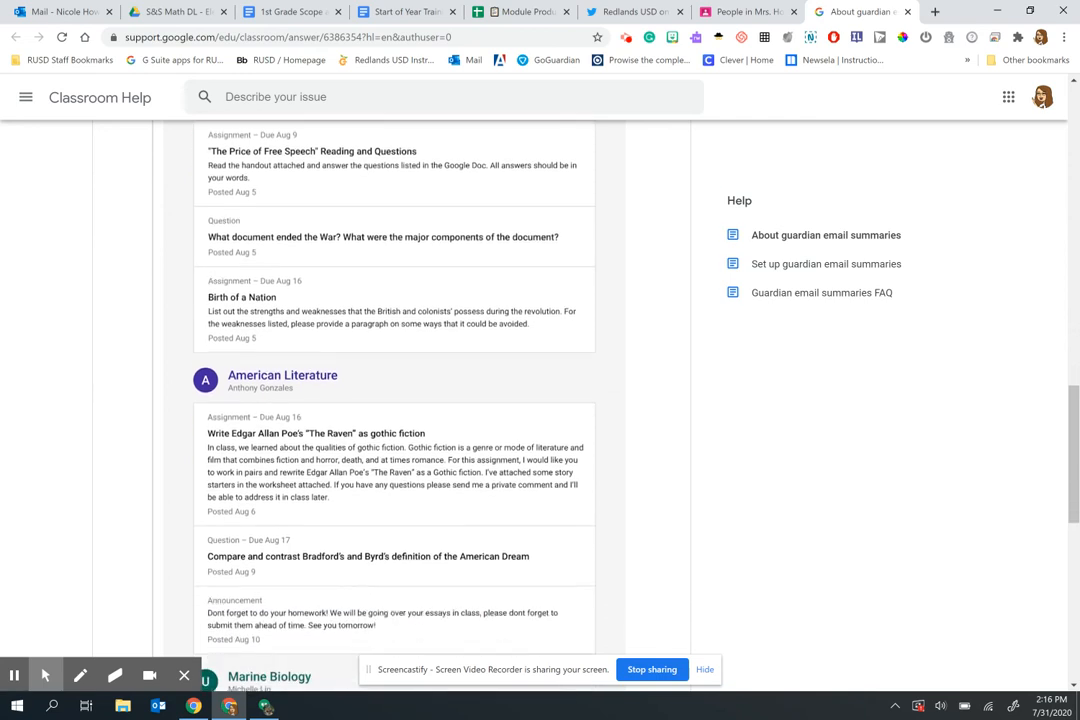
scroll("down", 3)
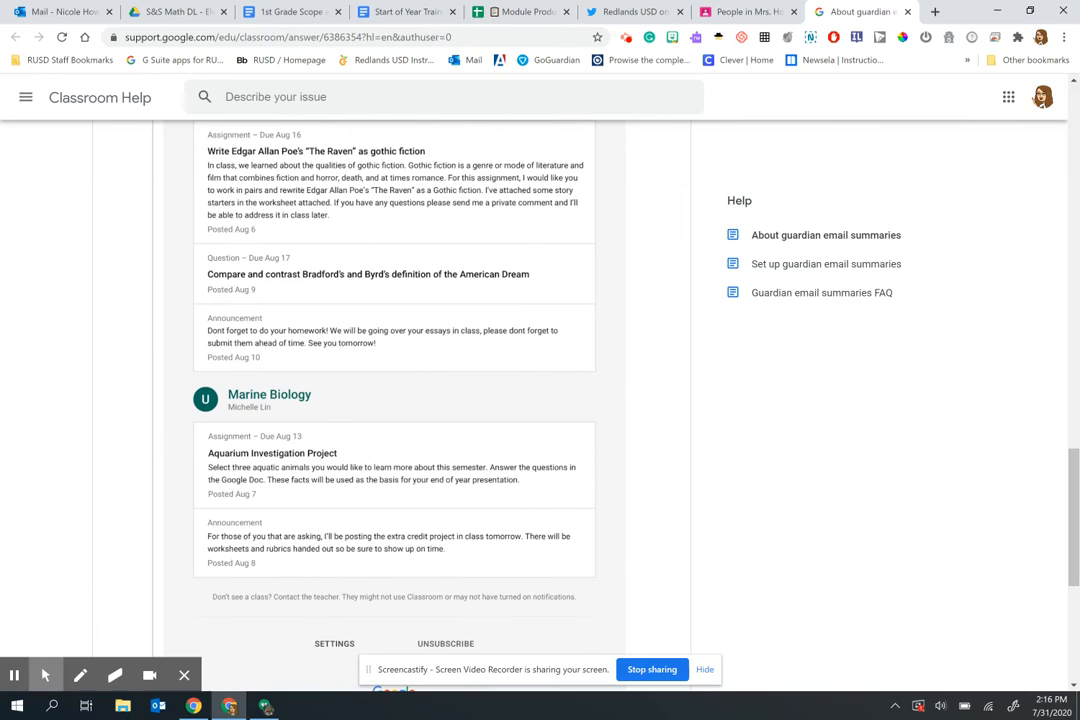
scroll("down", 3)
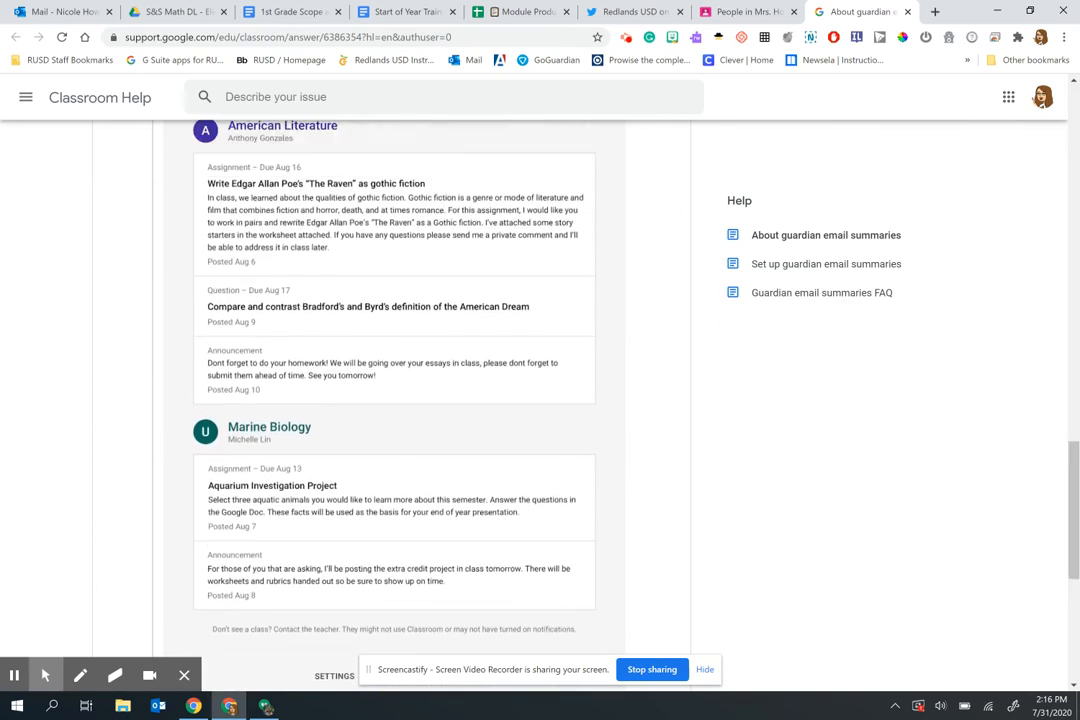
Step: Return to Classroom and save the class settings with Guardian summaries on
left_click(745, 11)
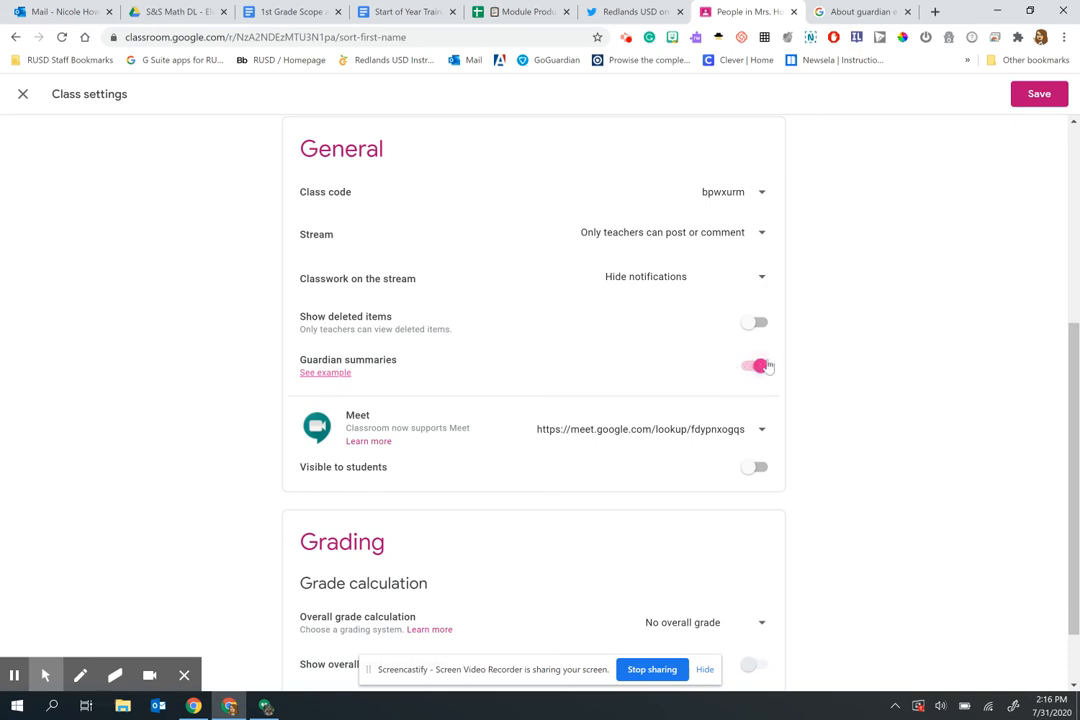
left_click(754, 365)
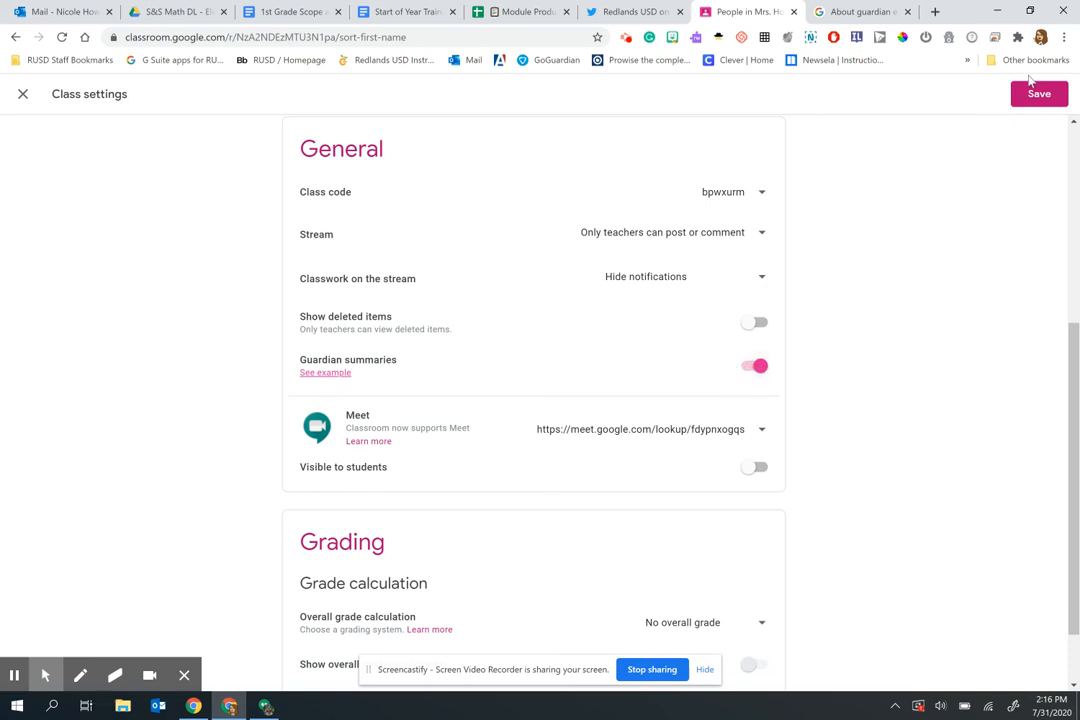
left_click(1038, 93)
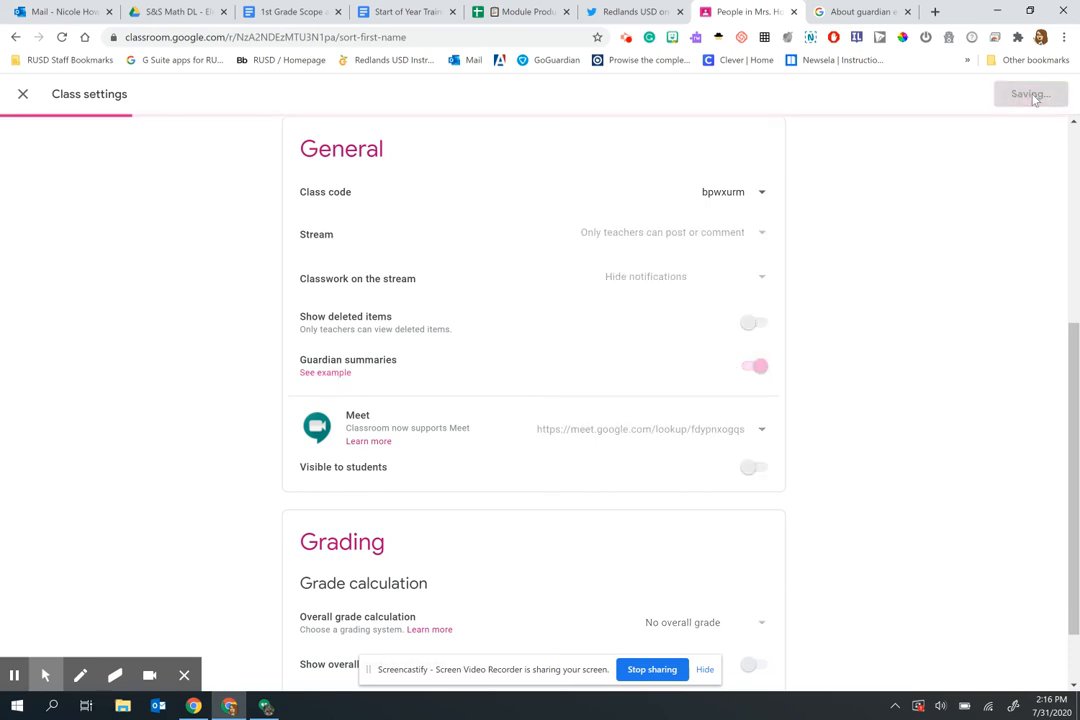